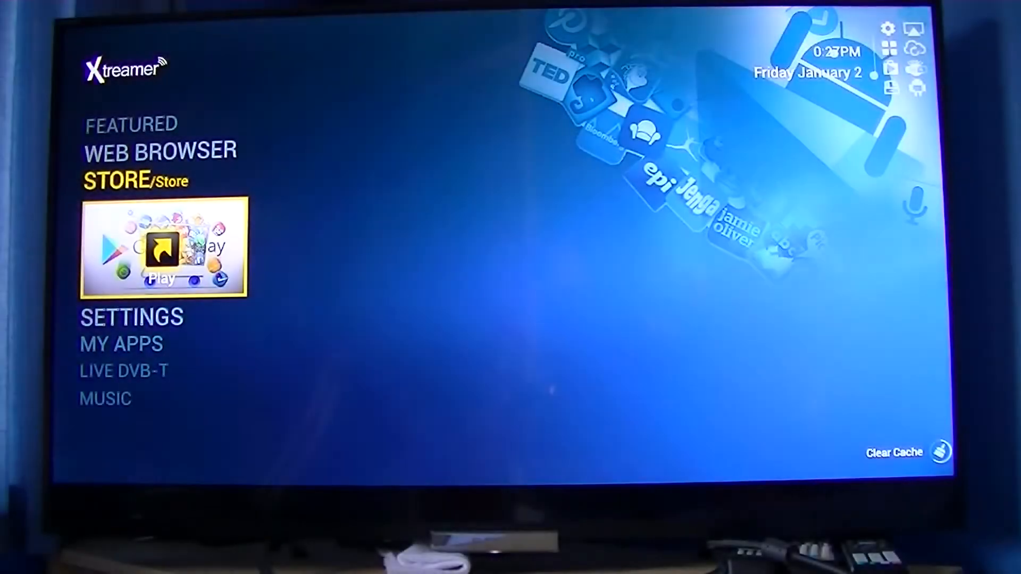
{"action": "mouse_move", "coordinate": [511, 85]}
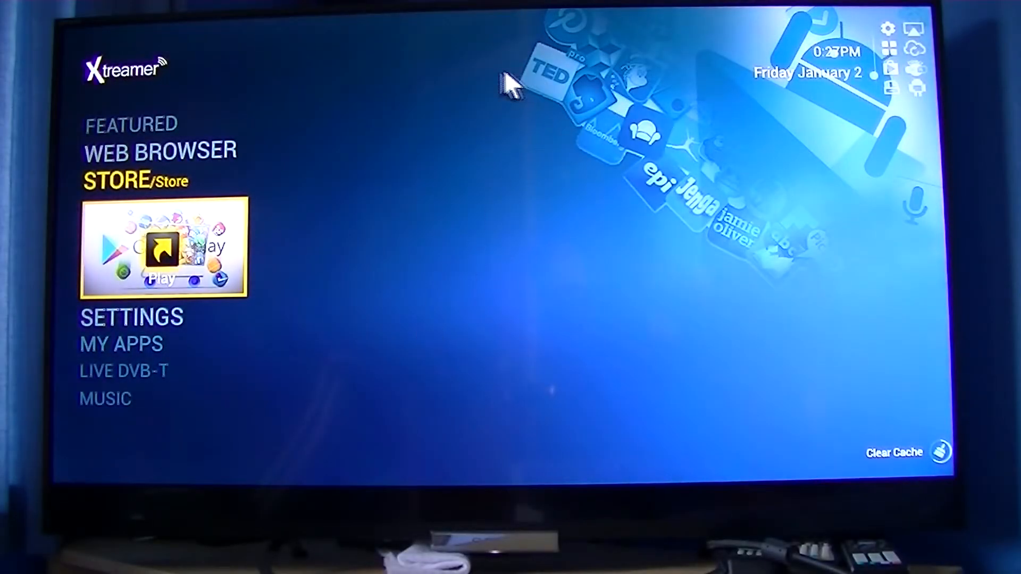
{"action": "mouse_move", "coordinate": [522, 199]}
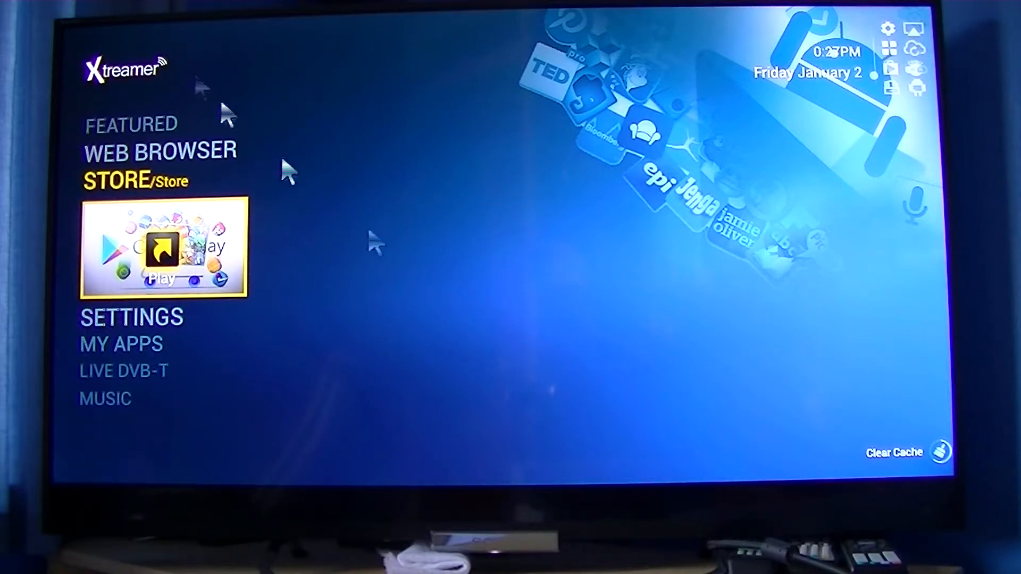
{"action": "mouse_move", "coordinate": [95, 492]}
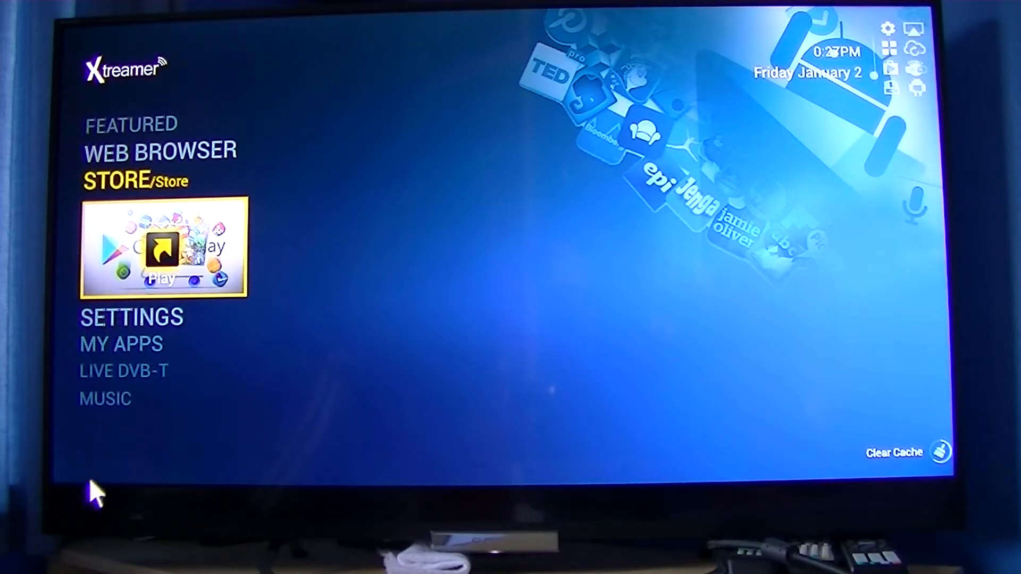
{"action": "mouse_move", "coordinate": [671, 186]}
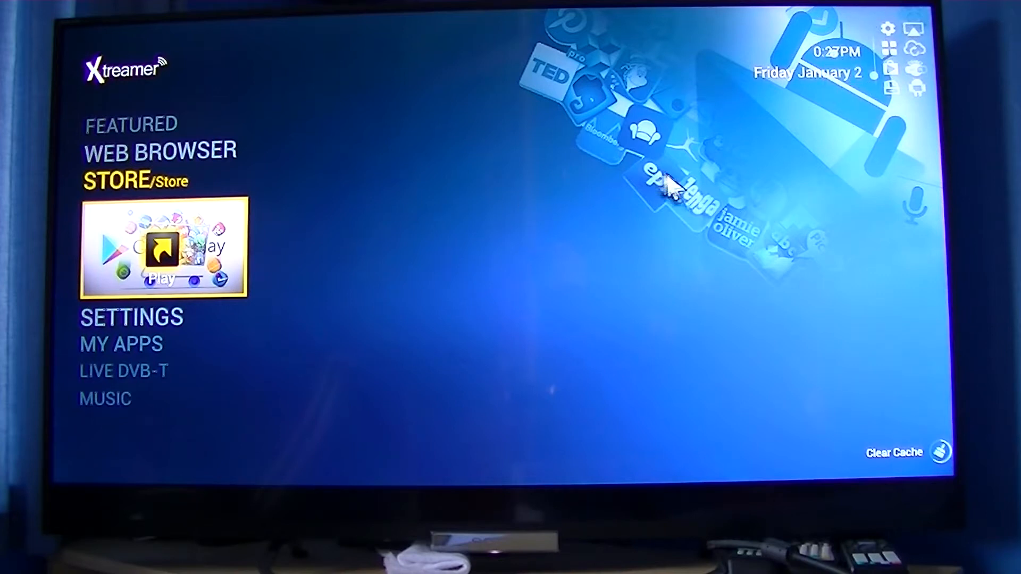
{"action": "mouse_move", "coordinate": [72, 482]}
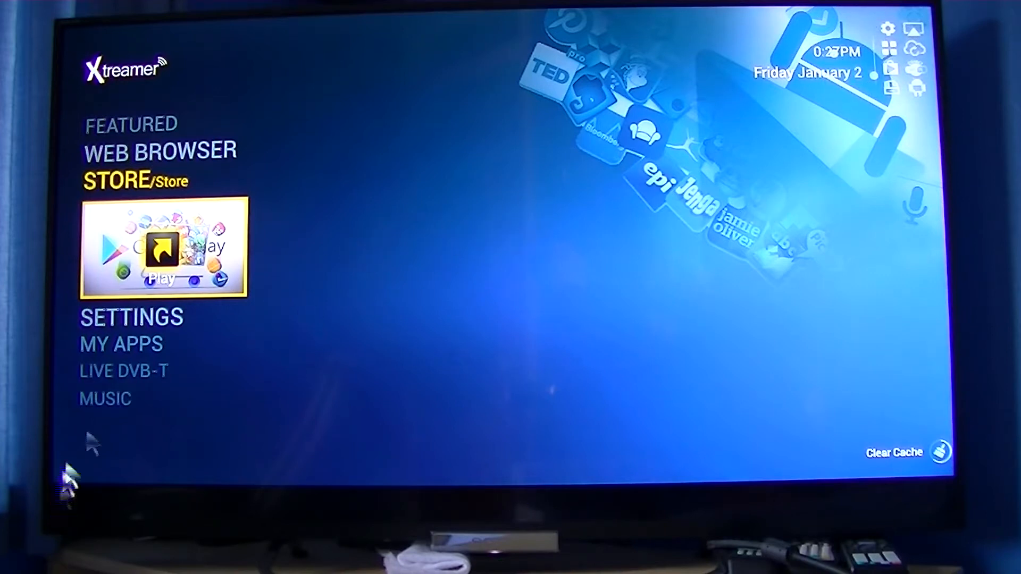
{"action": "mouse_move", "coordinate": [619, 65]}
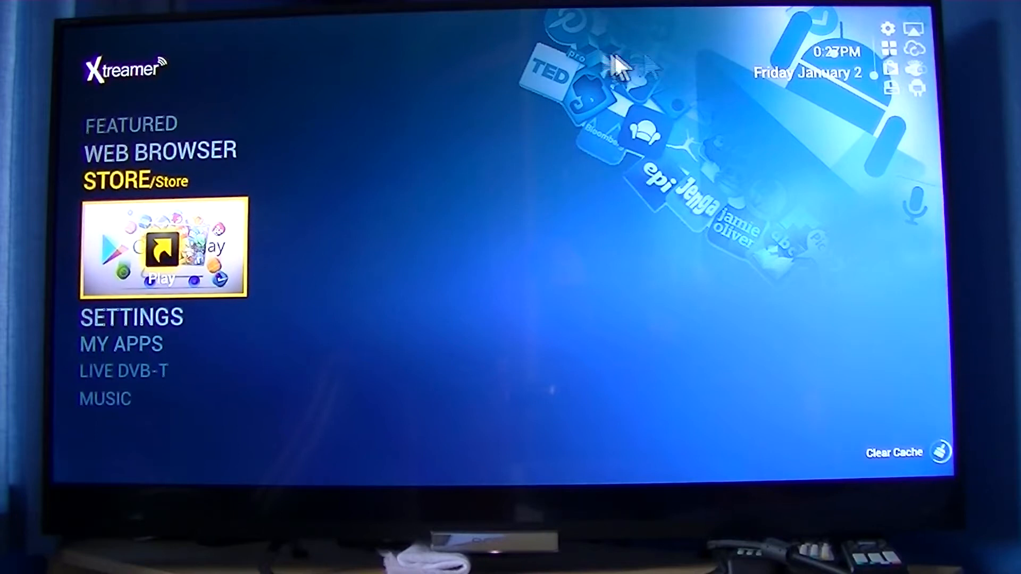
{"action": "mouse_move", "coordinate": [376, 344]}
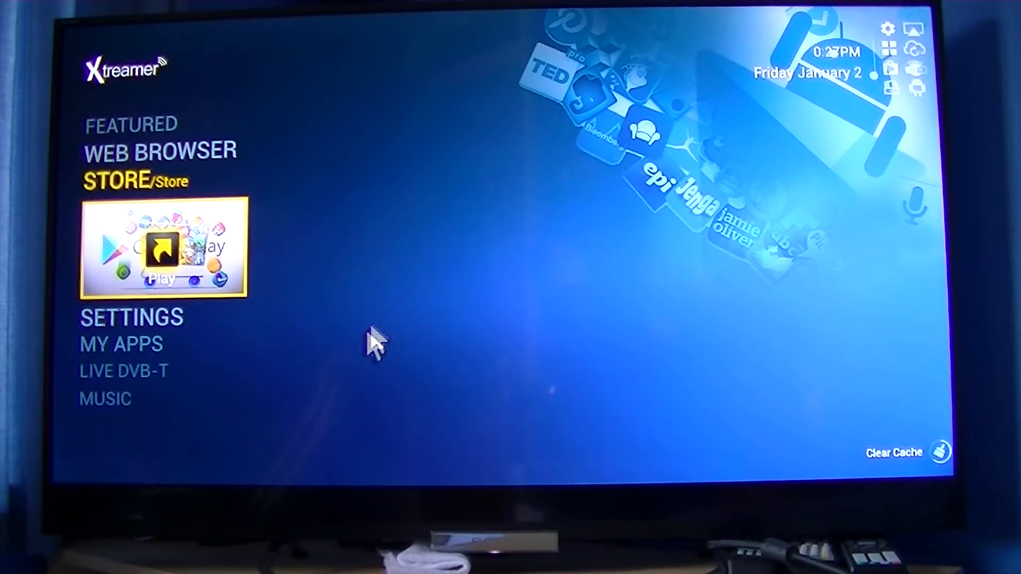
{"action": "mouse_move", "coordinate": [562, 198]}
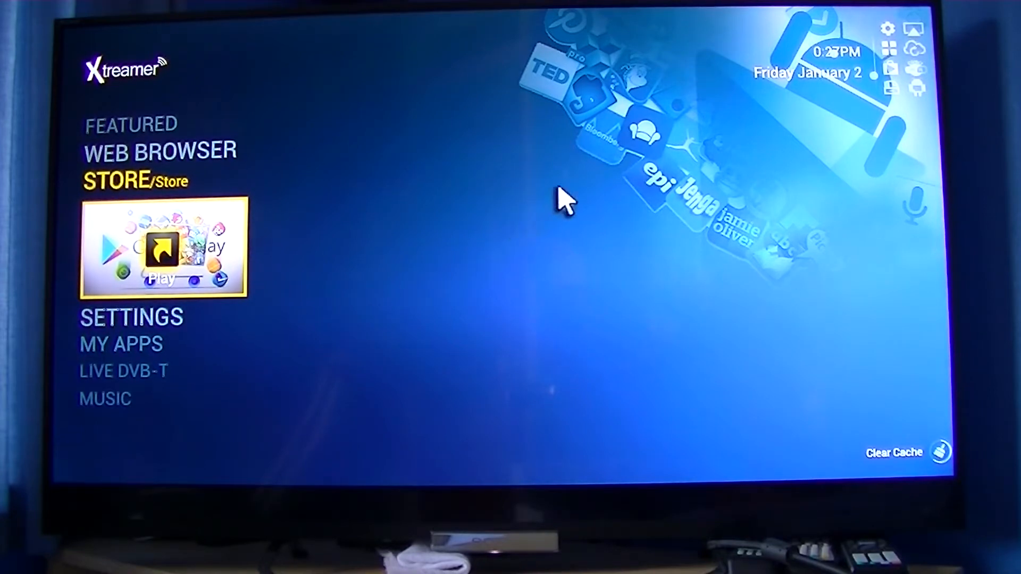
{"action": "mouse_move", "coordinate": [469, 189]}
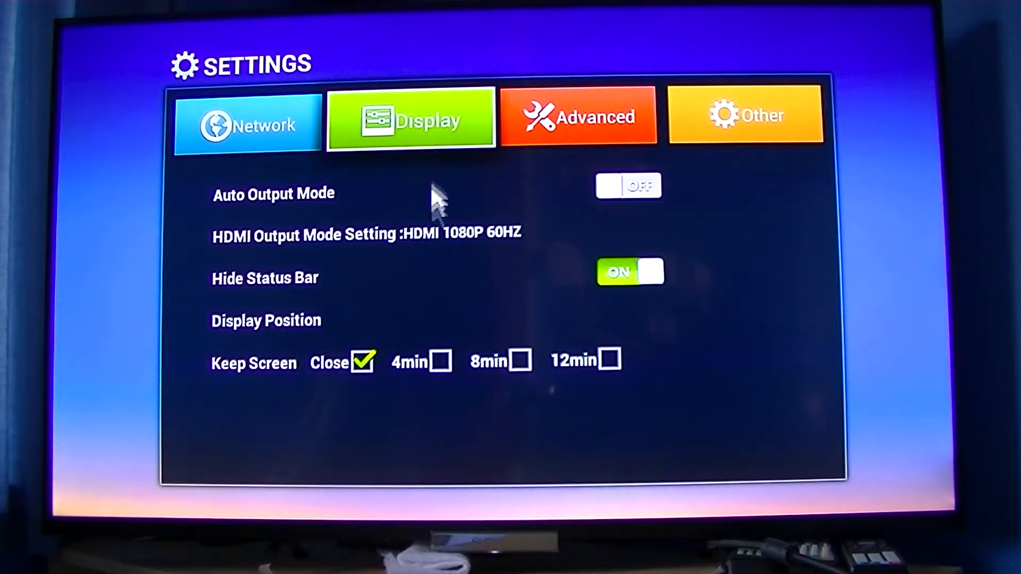
{"action": "mouse_move", "coordinate": [371, 267]}
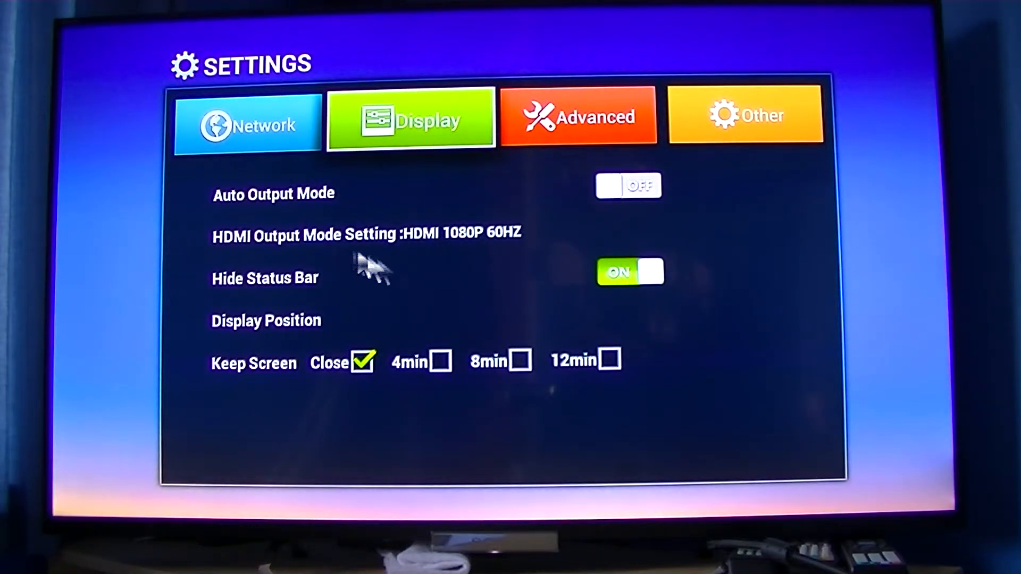
{"action": "mouse_move", "coordinate": [485, 248]}
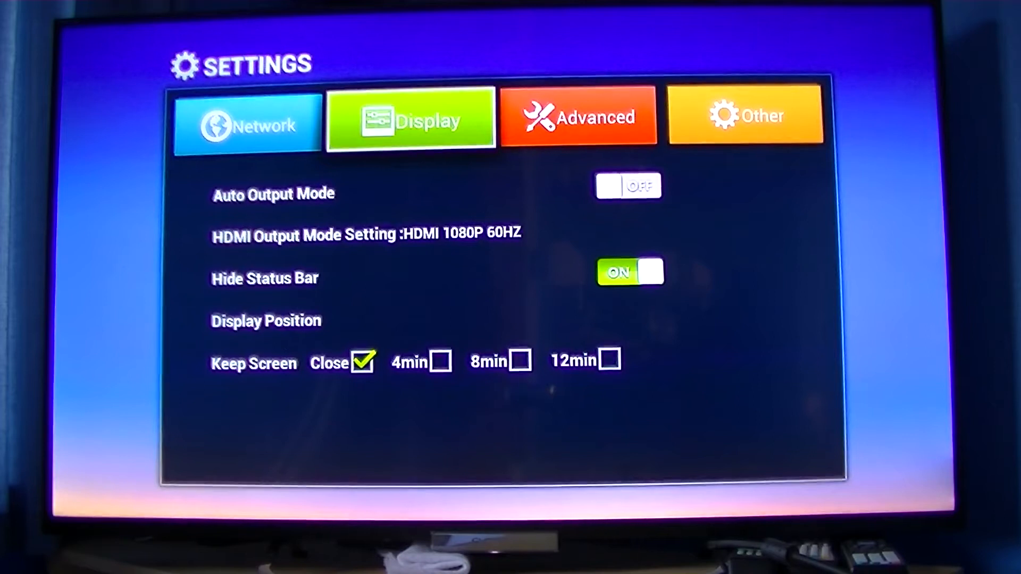
{"action": "mouse_move", "coordinate": [835, 148]}
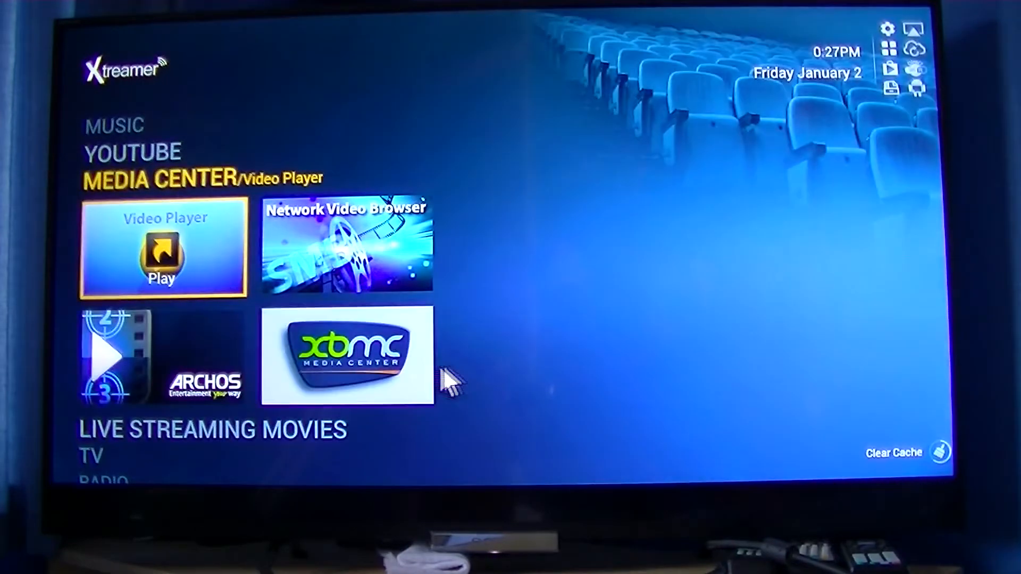
{"action": "mouse_move", "coordinate": [362, 363]}
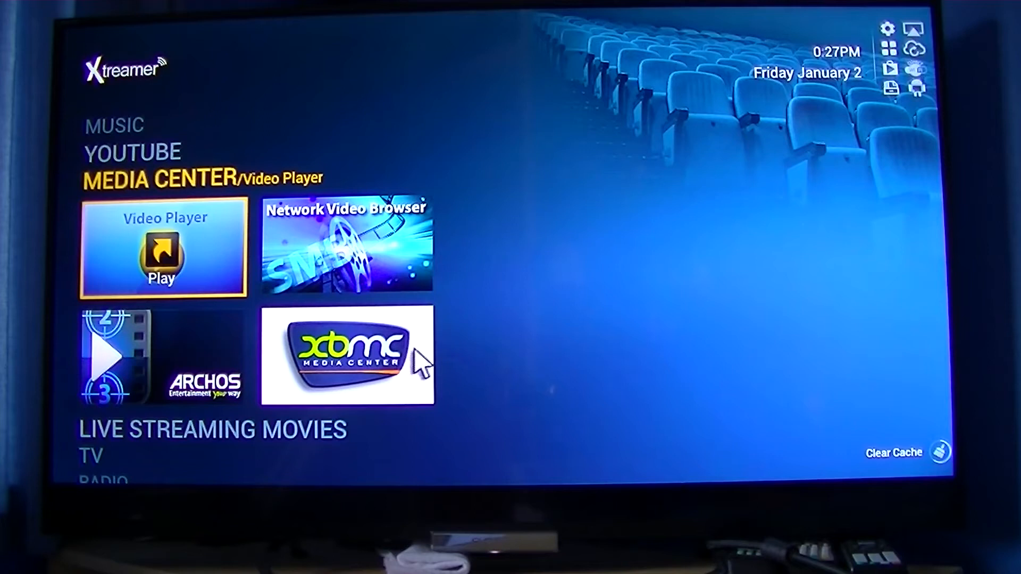
{"action": "mouse_move", "coordinate": [357, 364]}
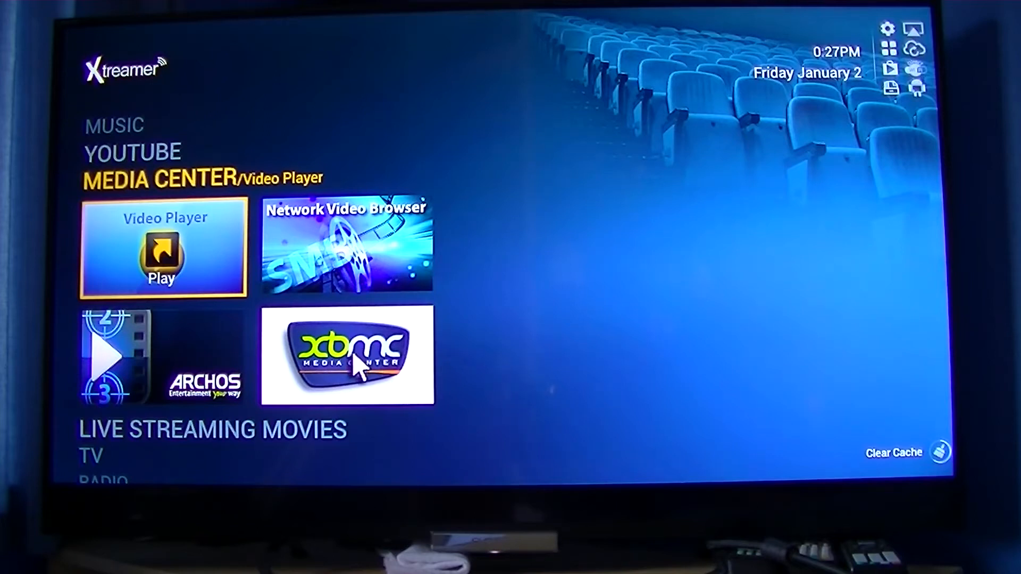
{"action": "mouse_move", "coordinate": [391, 345]}
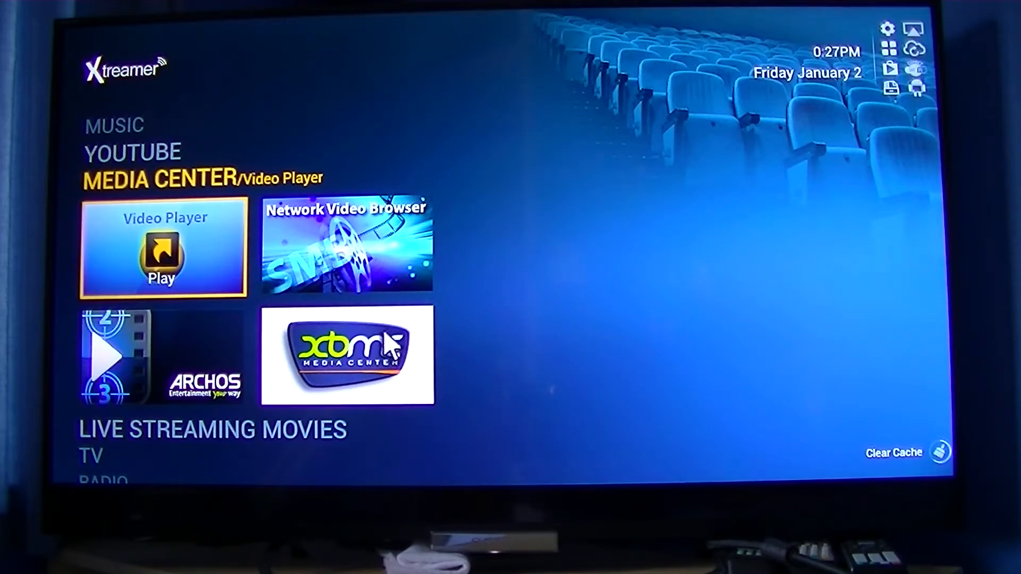
{"action": "mouse_move", "coordinate": [446, 335]}
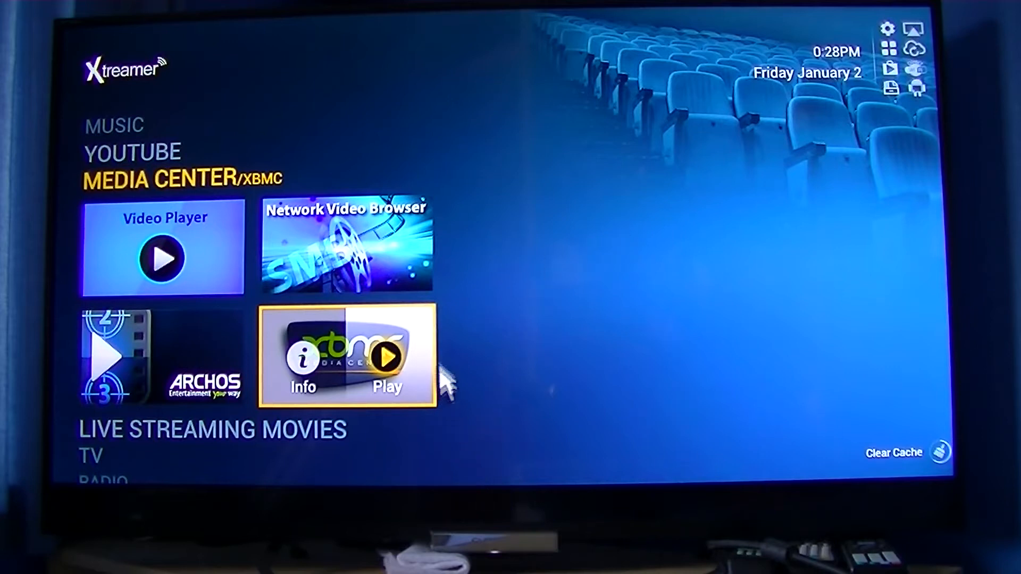
{"action": "mouse_move", "coordinate": [403, 368]}
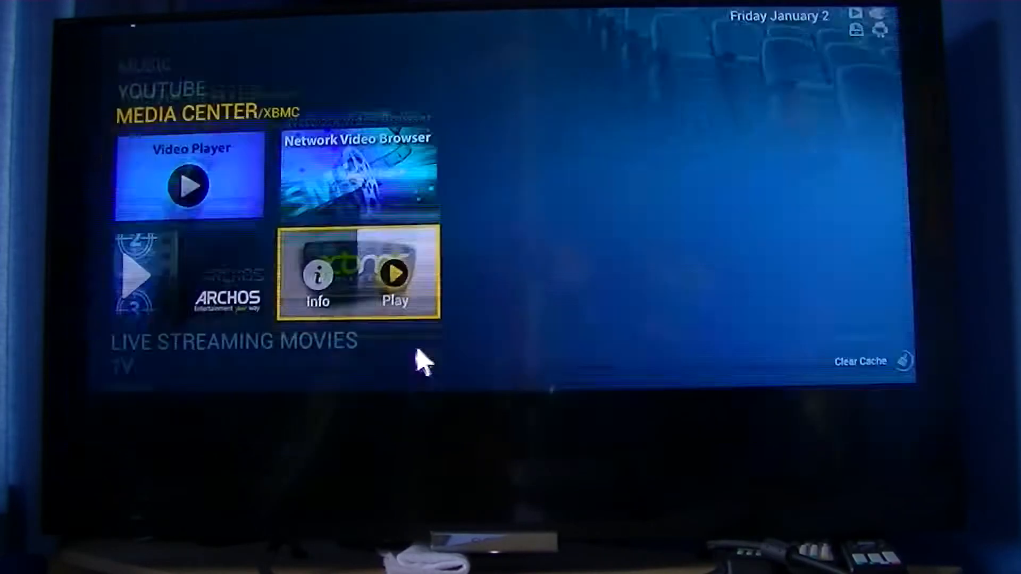
Step: Launch XBMC Media Center from the Xtreamer launcher's MEDIA CENTER apps
{"action": "left_click", "coordinate": [394, 277]}
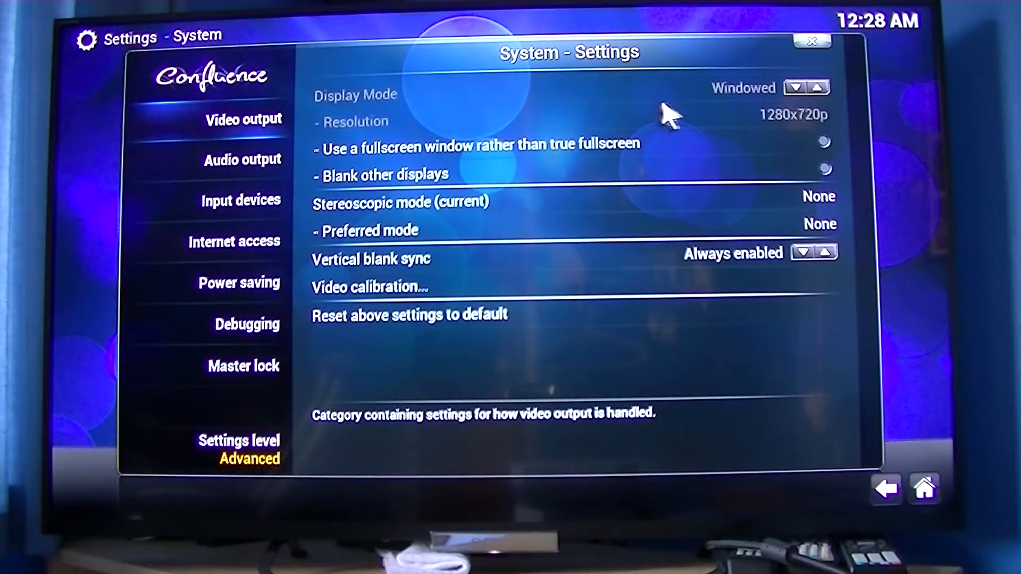
{"action": "mouse_move", "coordinate": [788, 127]}
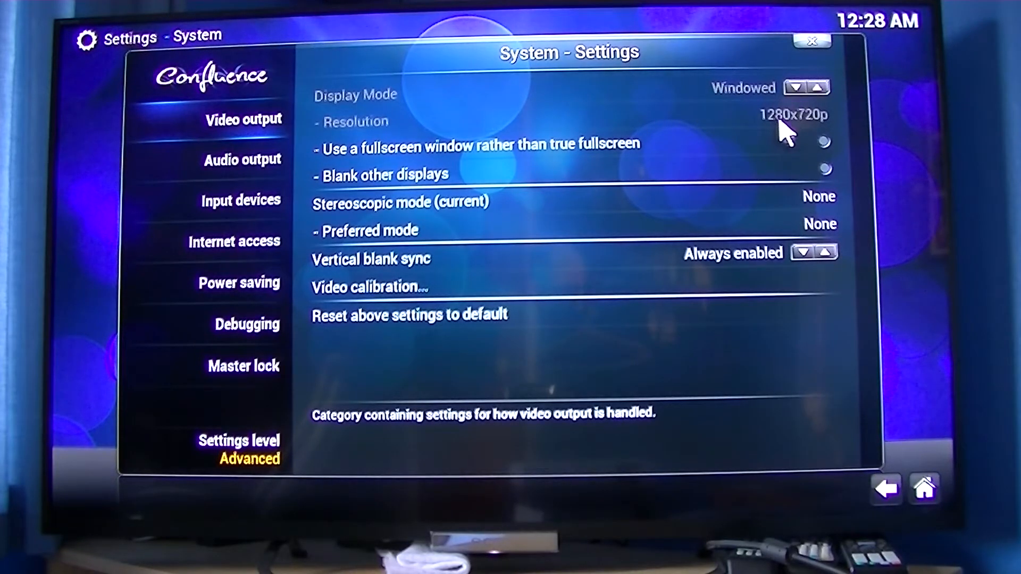
{"action": "mouse_move", "coordinate": [806, 87]}
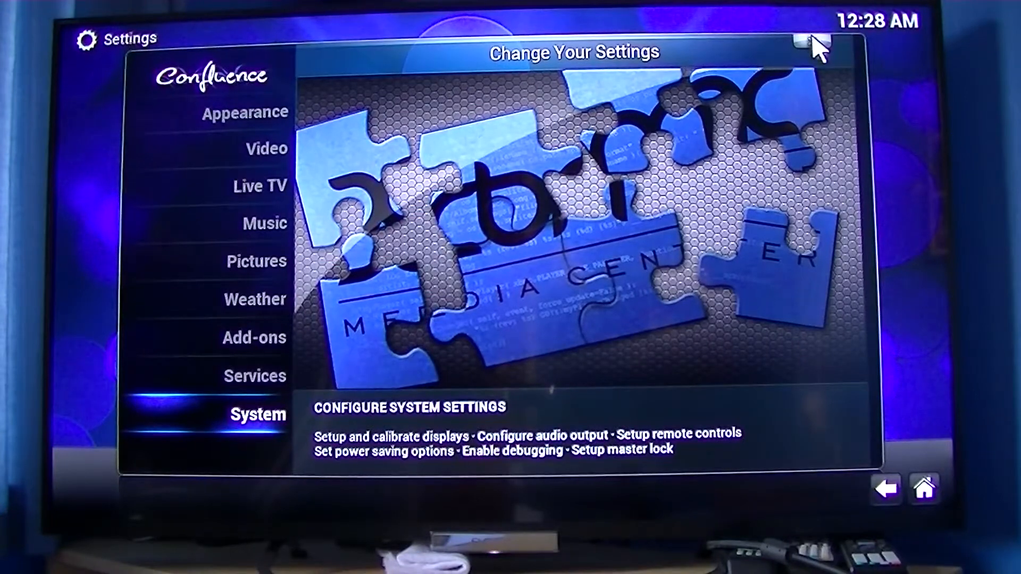
Step: Leave the System settings for the XBMC home menu with Pictures, Videos and Music
{"action": "left_click", "coordinate": [887, 488]}
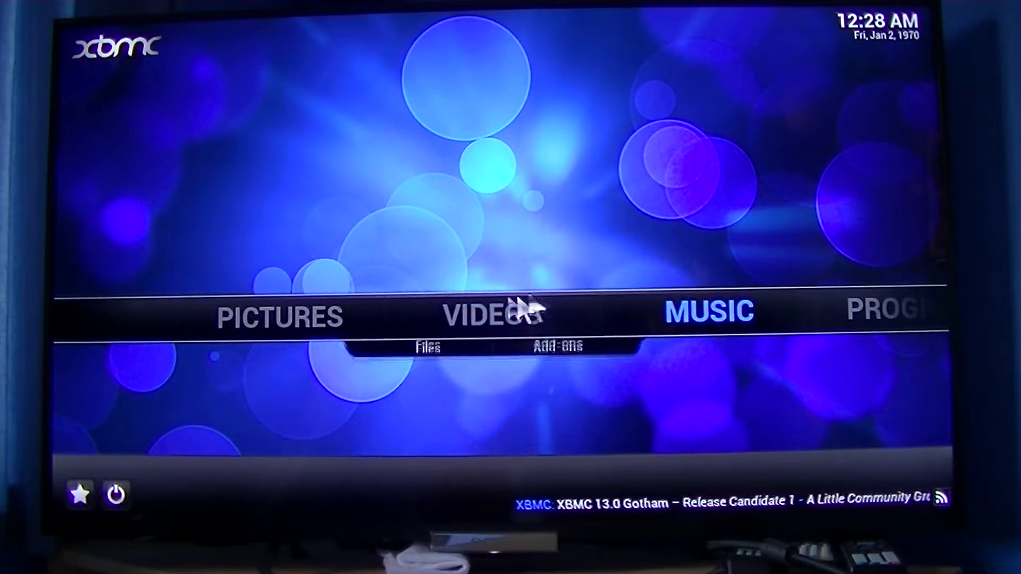
Step: Play the 2 Guns 1080p MKV from Videos > Files and bring up its video settings
{"action": "left_click", "coordinate": [493, 316]}
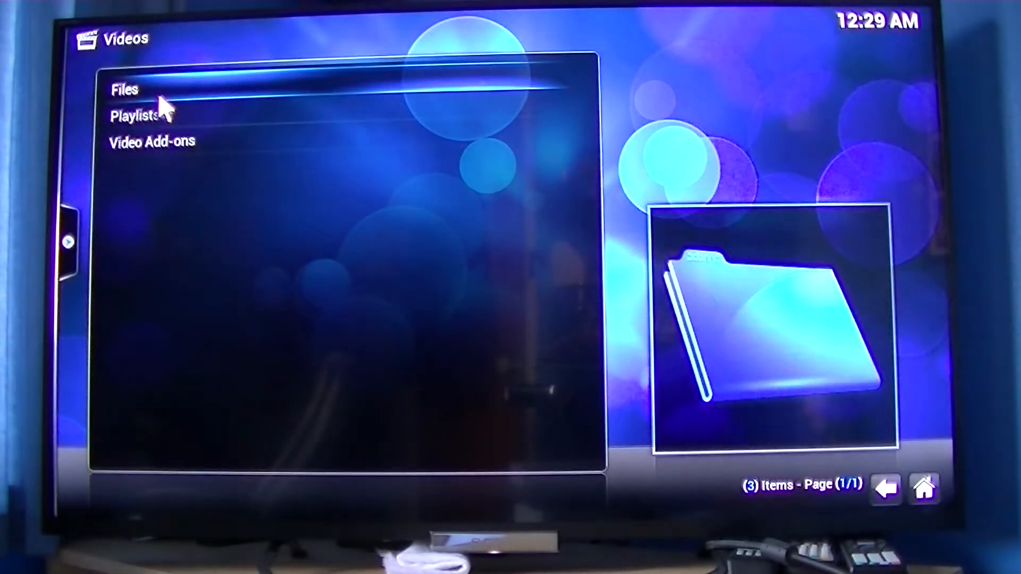
{"action": "left_click", "coordinate": [123, 89]}
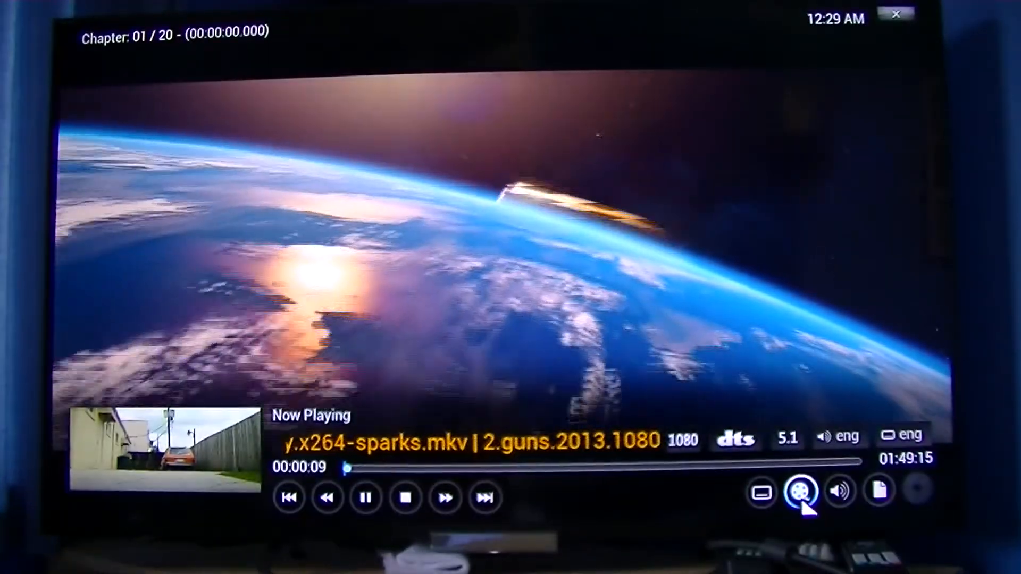
{"action": "left_click", "coordinate": [803, 491]}
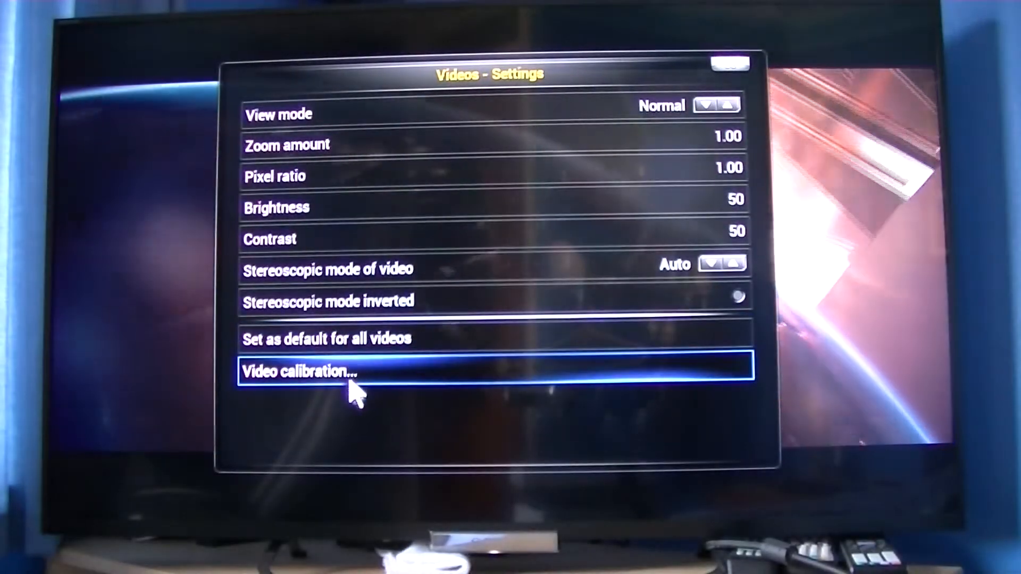
{"action": "left_click", "coordinate": [300, 371]}
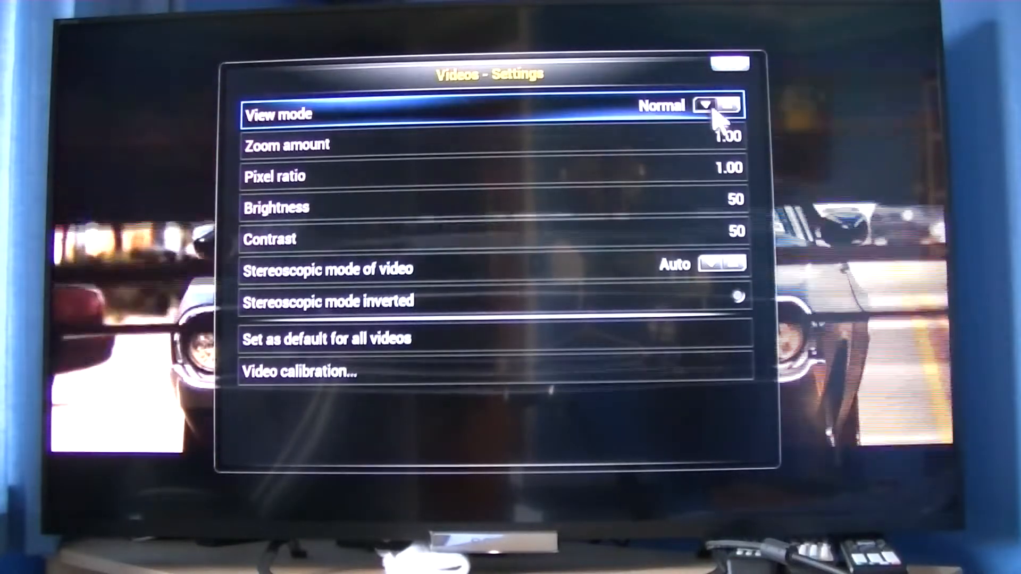
Step: Cycle 2 Guns' view mode through Original Size, Wide Zoom, Zoom back to Normal, then close settings
{"action": "left_click", "coordinate": [709, 105]}
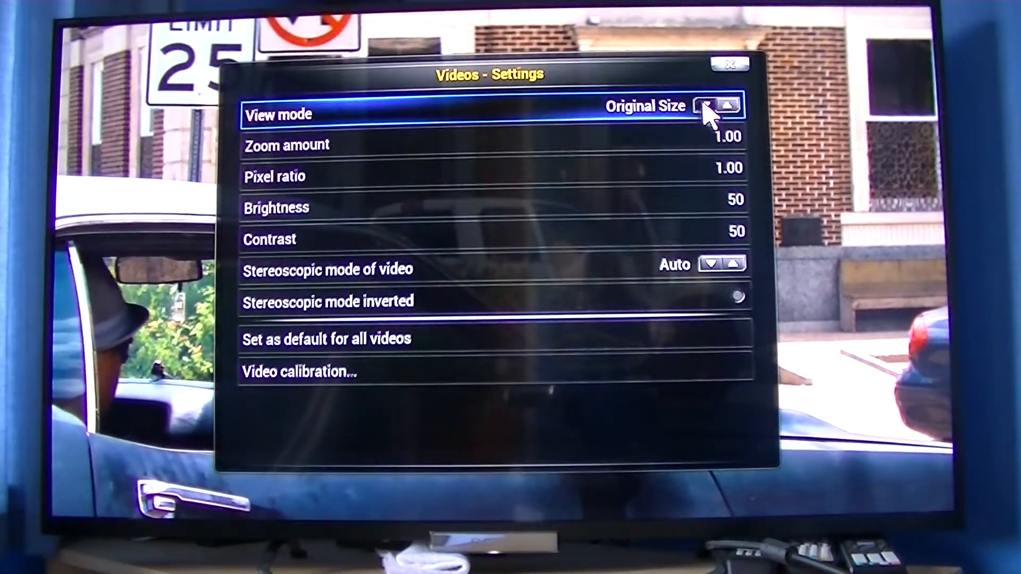
{"action": "left_click", "coordinate": [707, 105]}
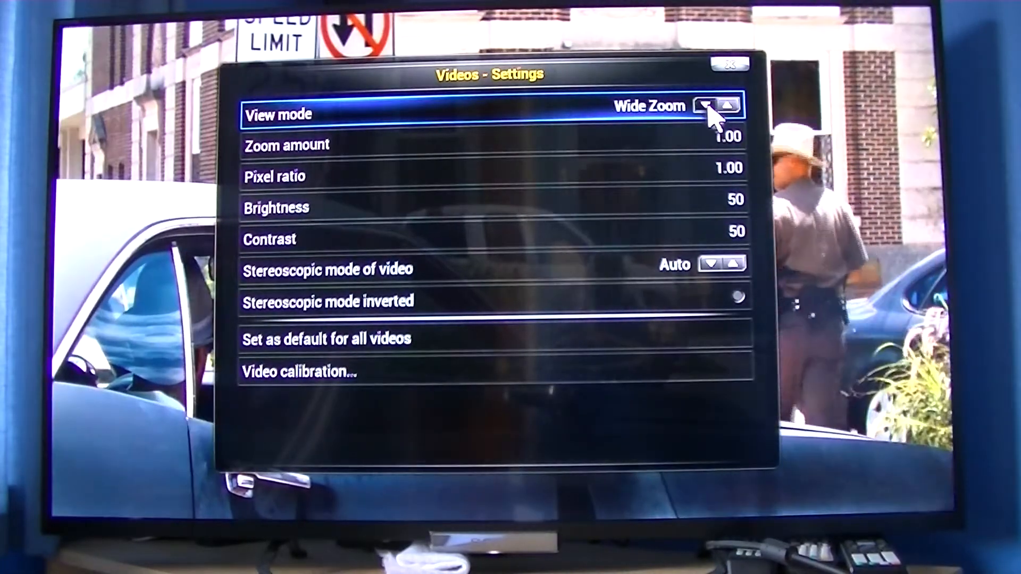
{"action": "left_click", "coordinate": [707, 105]}
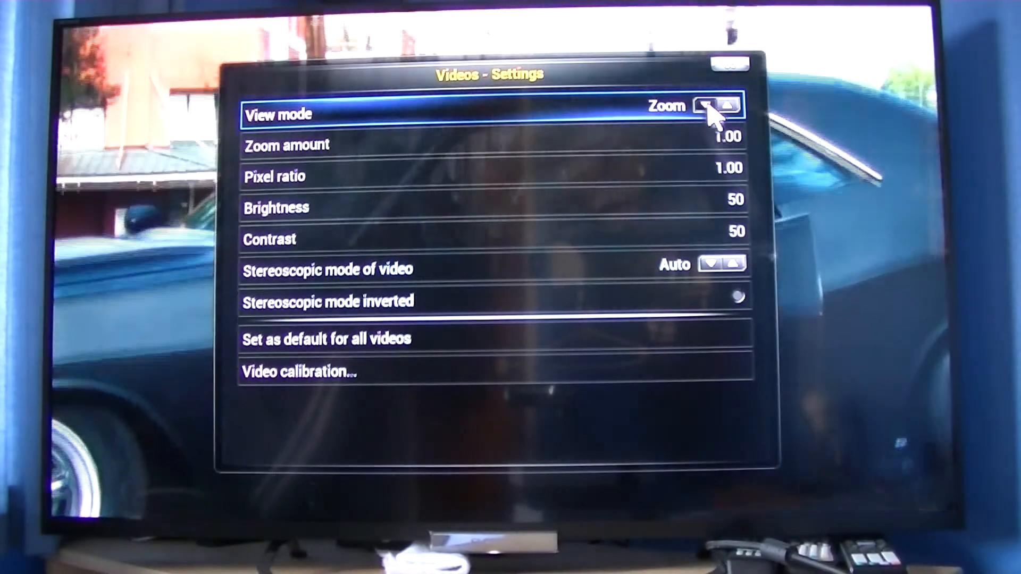
{"action": "left_click", "coordinate": [707, 105]}
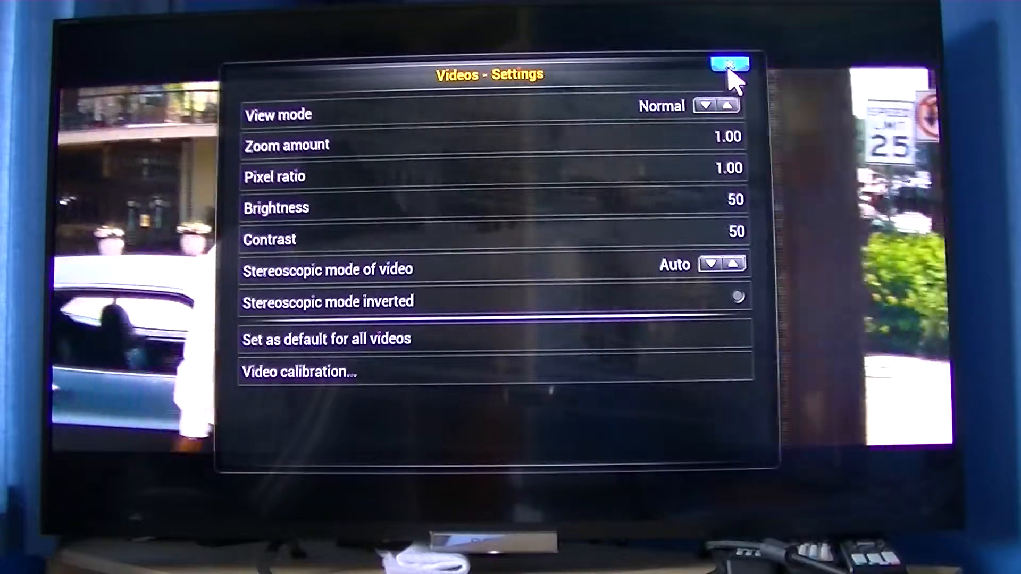
{"action": "left_click", "coordinate": [731, 65]}
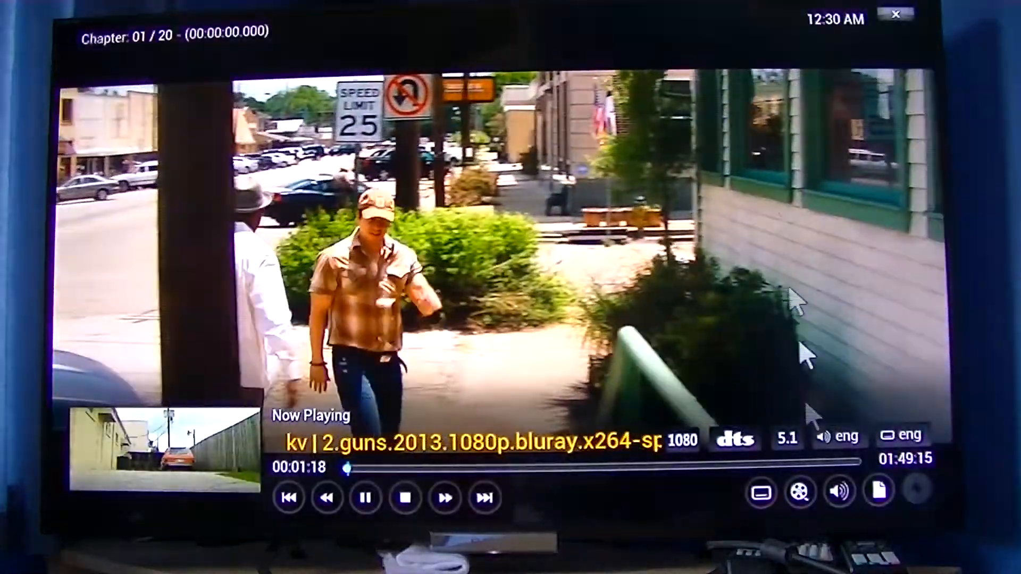
Step: Stop 2 Guns, go up to the Movies list and play 28 Days Later (2002) from the beginning
{"action": "left_click", "coordinate": [406, 498]}
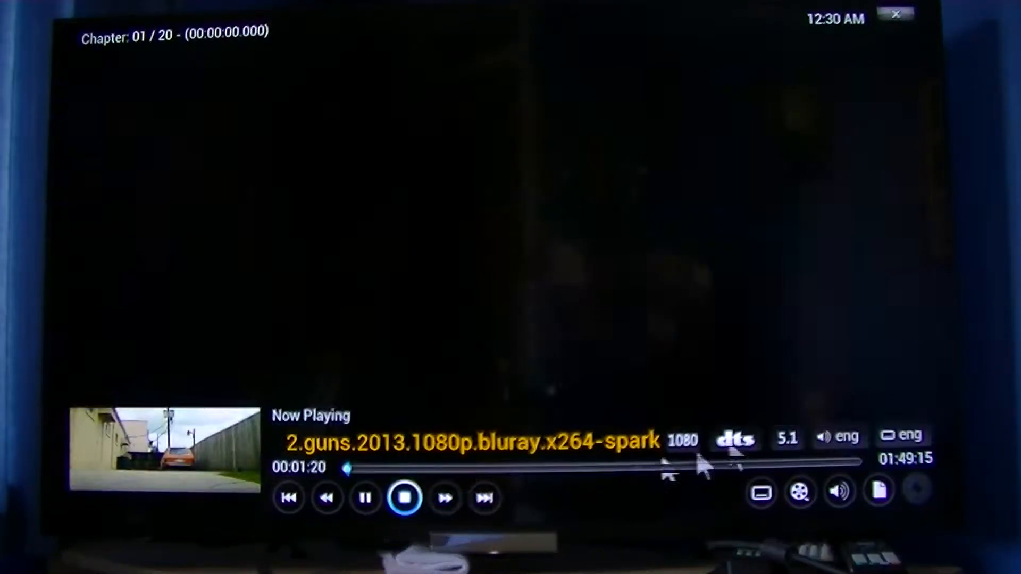
{"action": "left_click", "coordinate": [404, 498]}
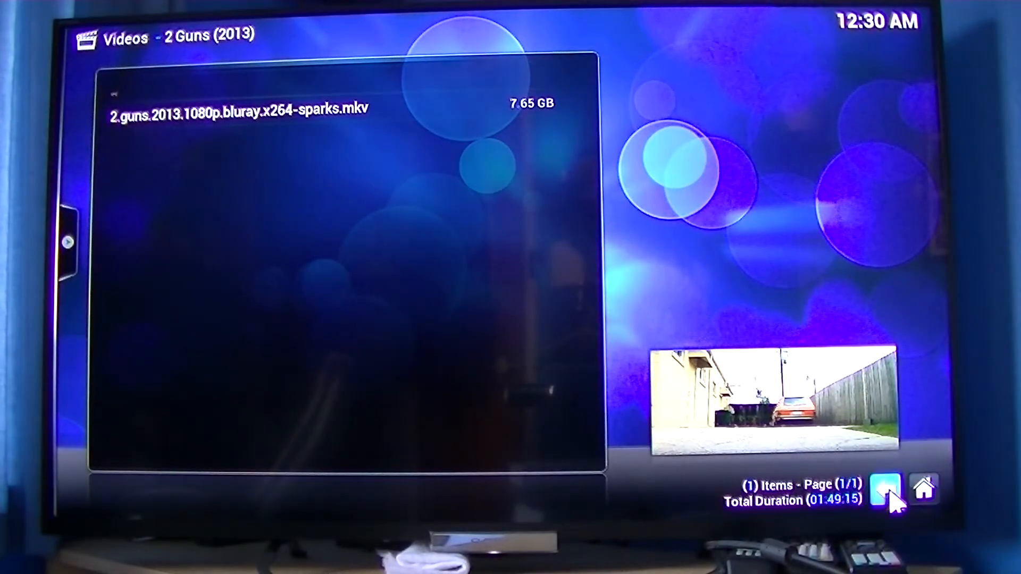
{"action": "left_click", "coordinate": [885, 490]}
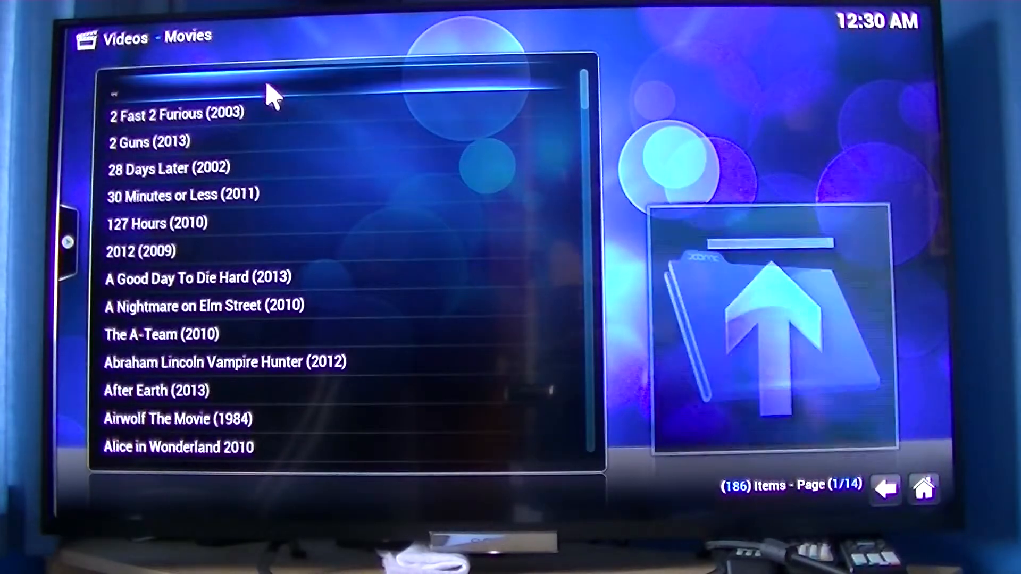
{"action": "mouse_move", "coordinate": [224, 169]}
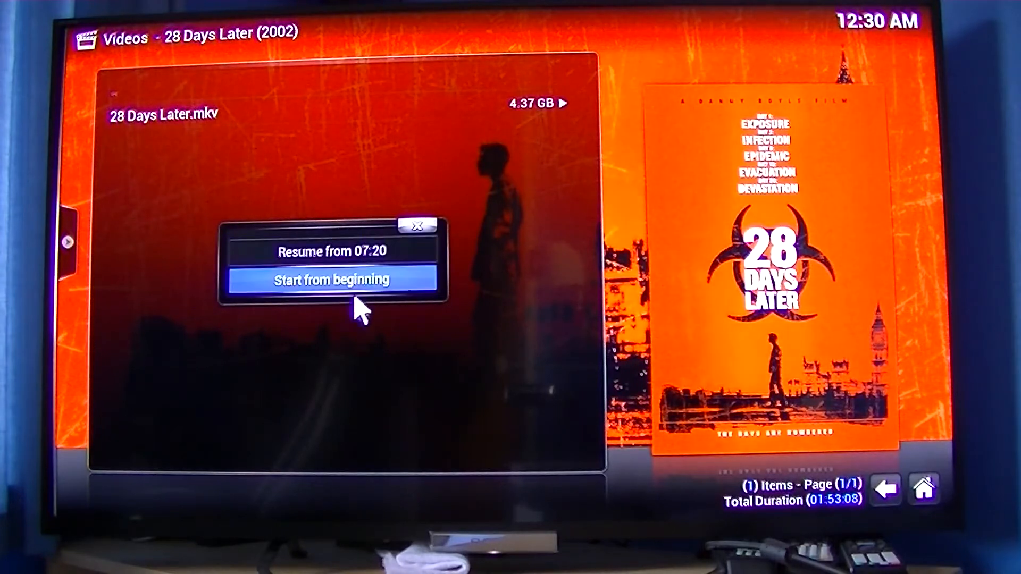
{"action": "left_click", "coordinate": [331, 279]}
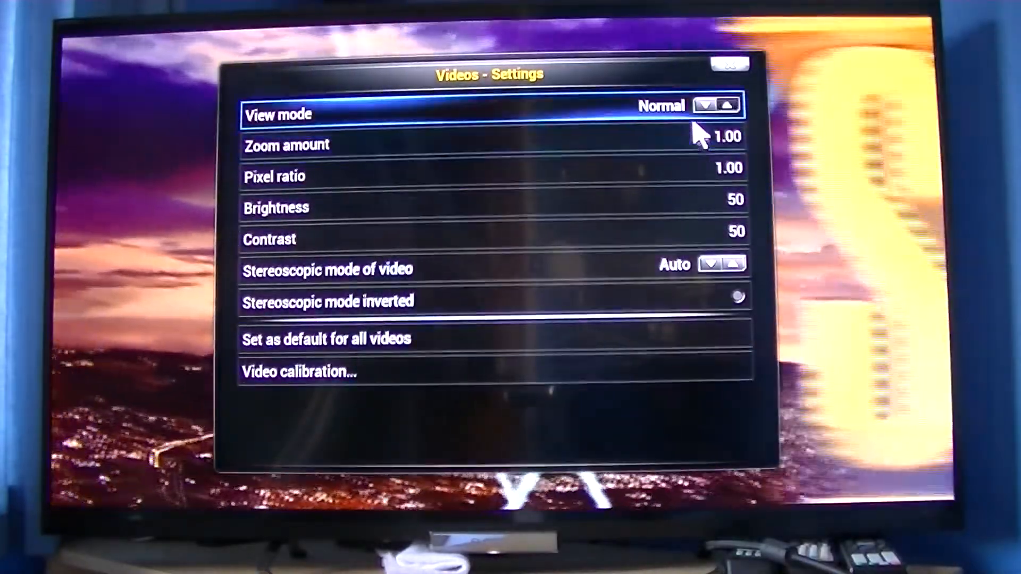
Step: Switch 28 Days Later's view mode through Custom to Original Size and close the video settings
{"action": "left_click", "coordinate": [708, 105]}
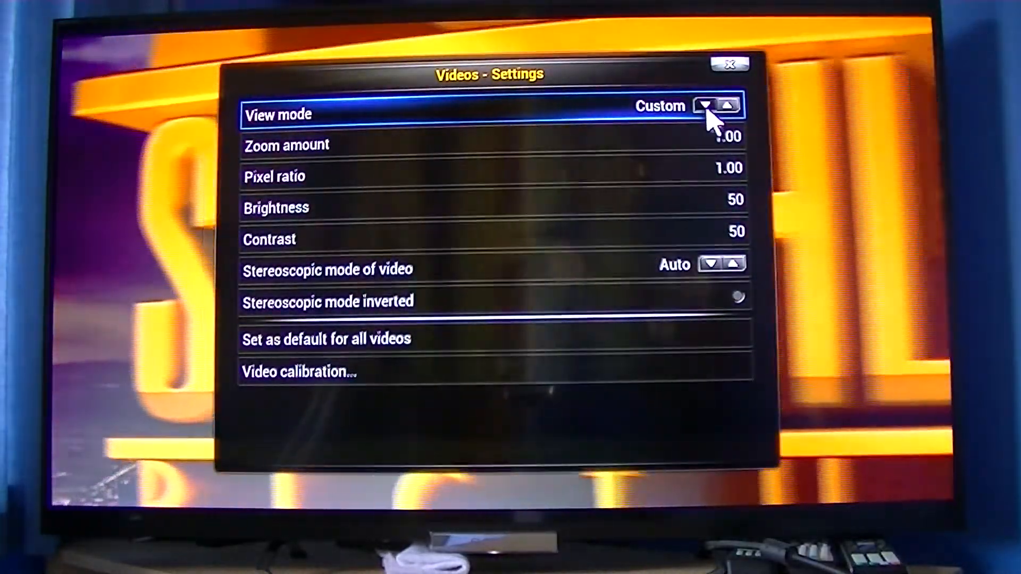
{"action": "left_click", "coordinate": [709, 105]}
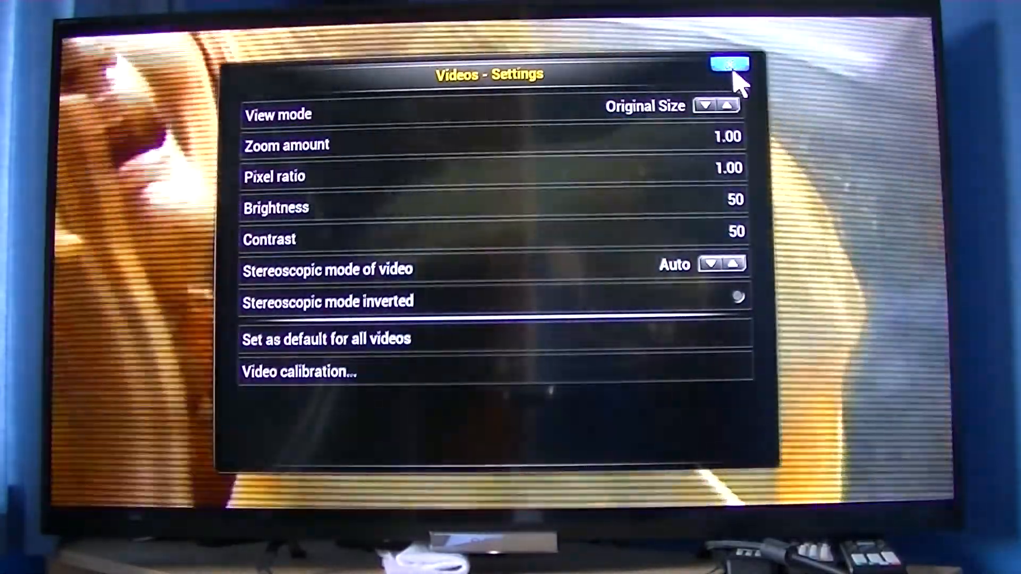
{"action": "left_click", "coordinate": [729, 64]}
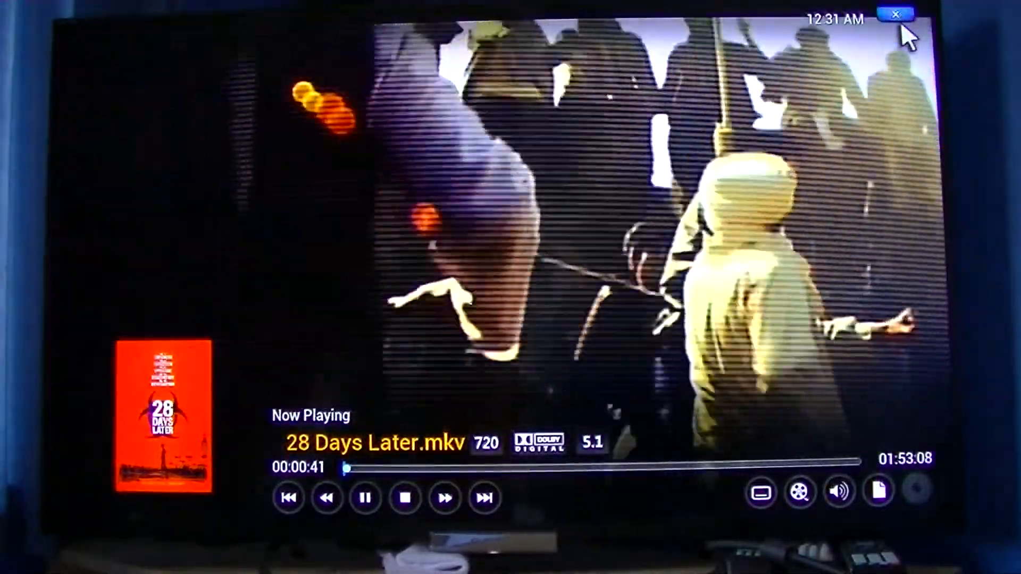
Step: Exit fullscreen playback to the 28 Days Later file listing, movie still playing
{"action": "left_click", "coordinate": [893, 14]}
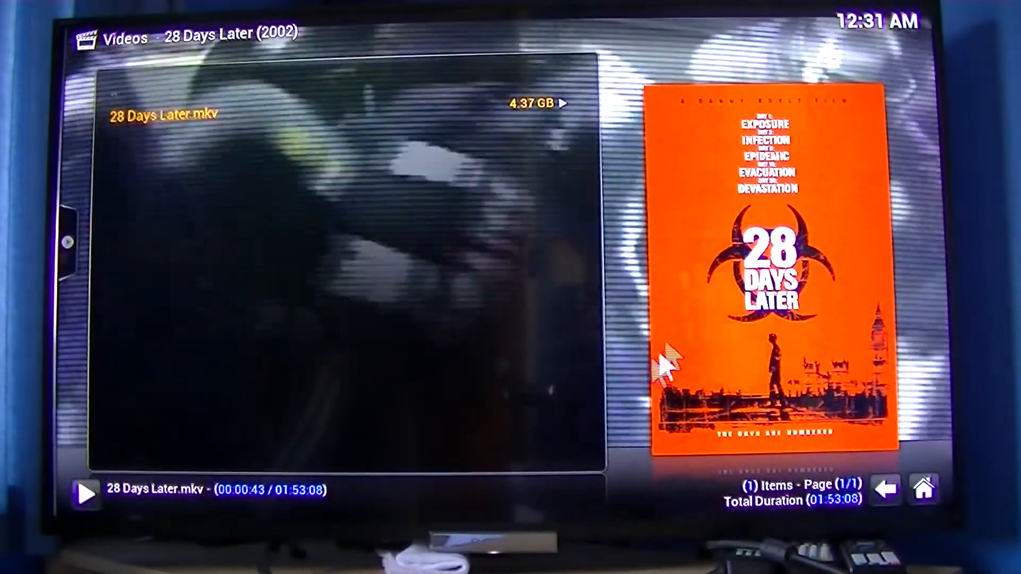